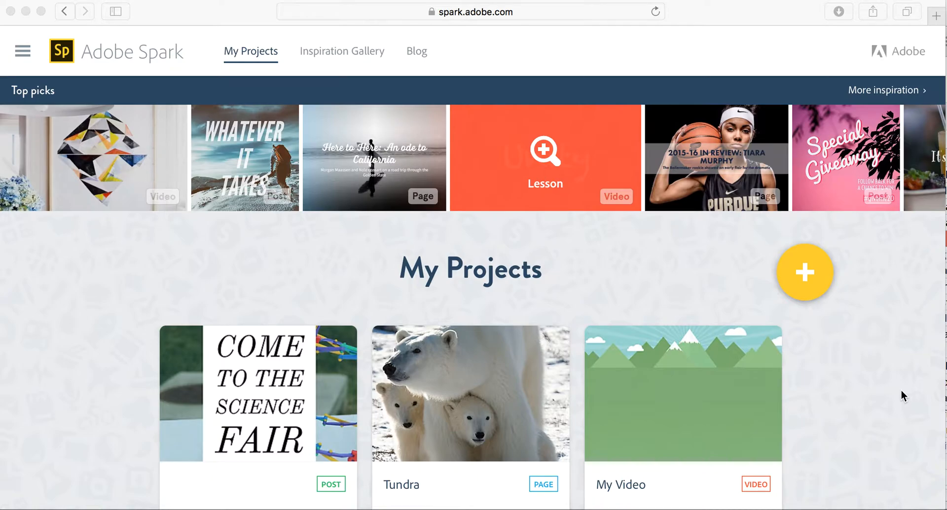
mouse_move(809, 276)
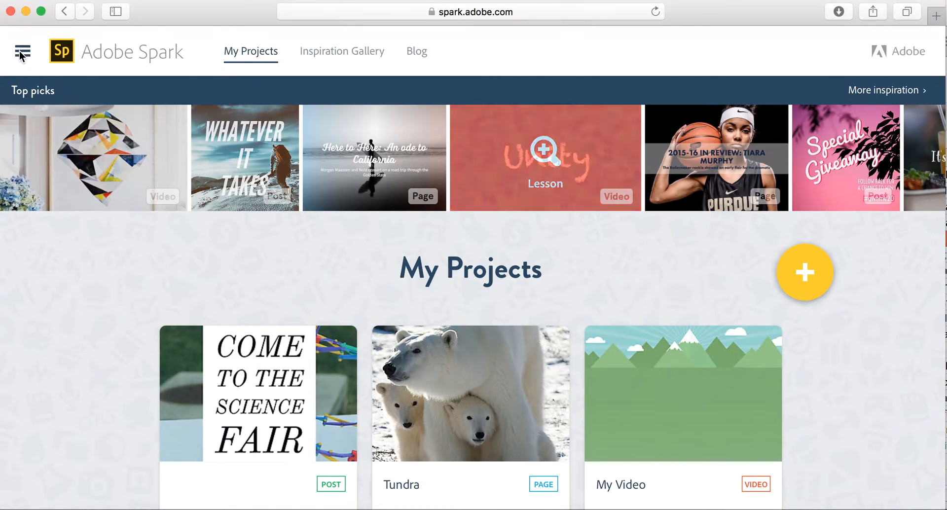
Step: Open the side menu offering Post, Page and Video projects
click(22, 51)
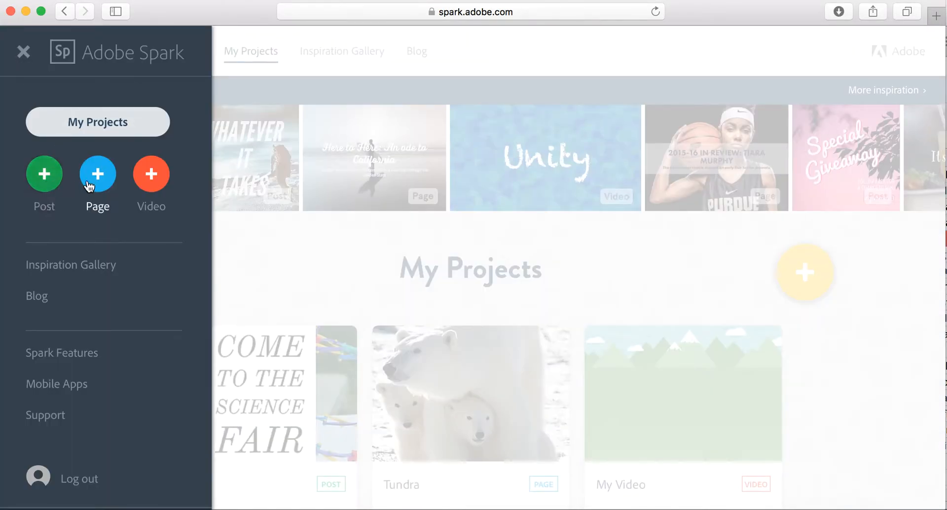
Step: Create a new Page titled 'Our Class' Trip to the Zoo'
click(97, 174)
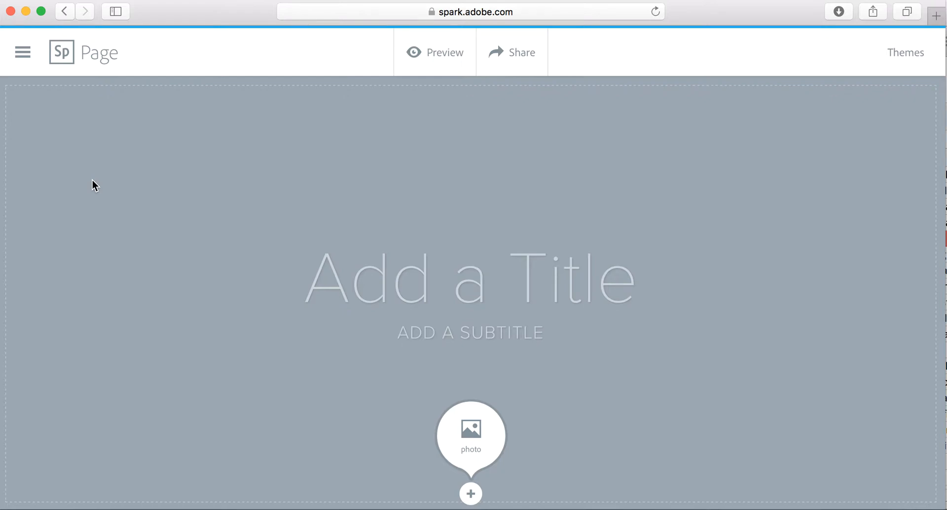
mouse_move(102, 186)
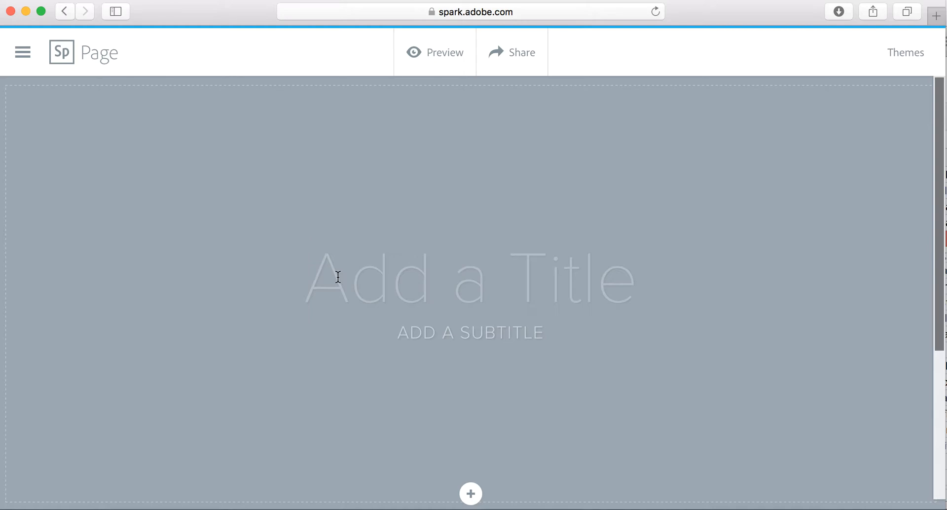
text(C)
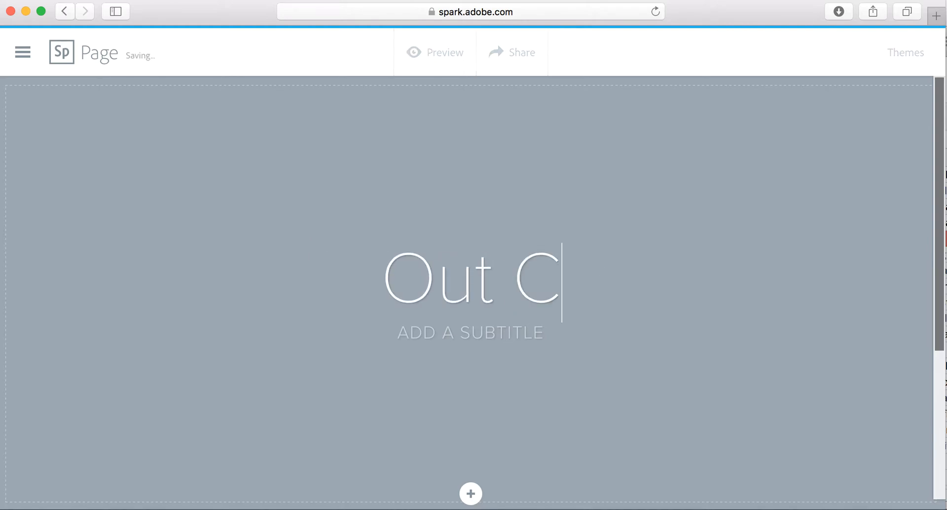
text(Oou)
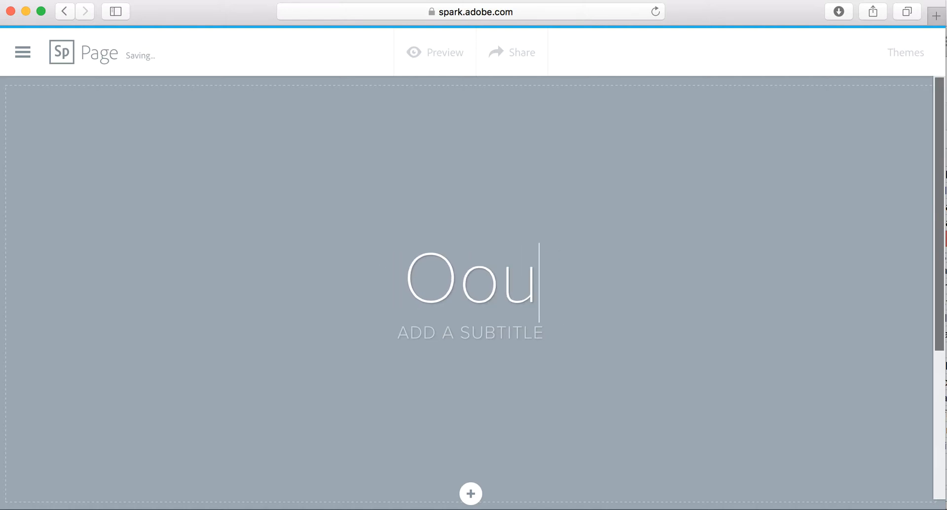
text(Our Class')
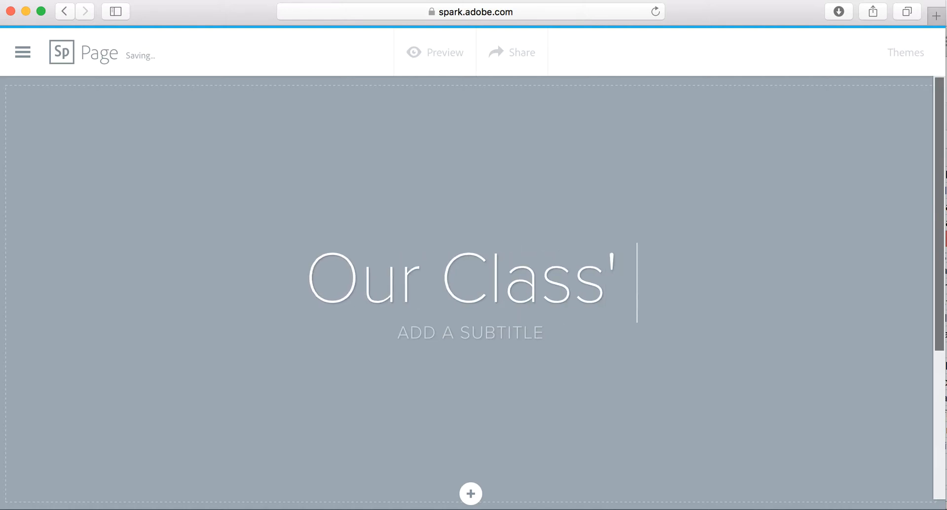
text(Trip to the)
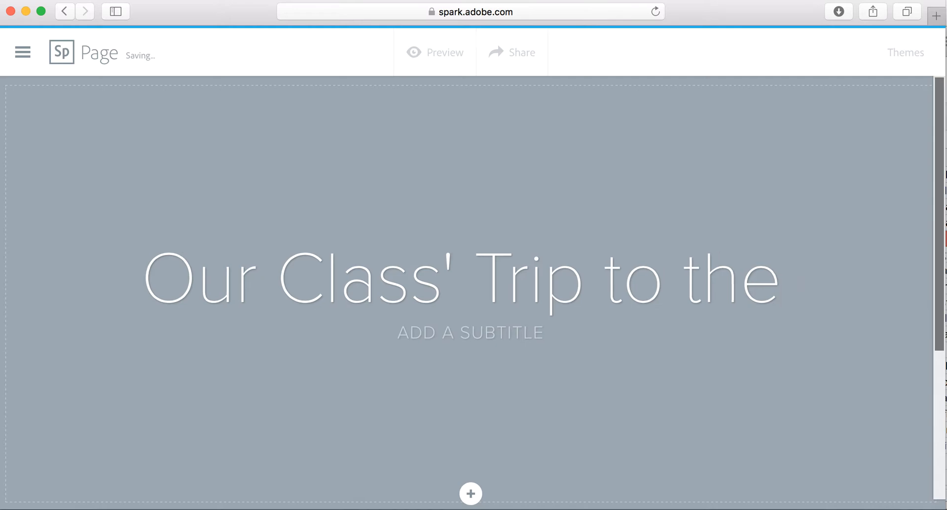
text(Zoo)
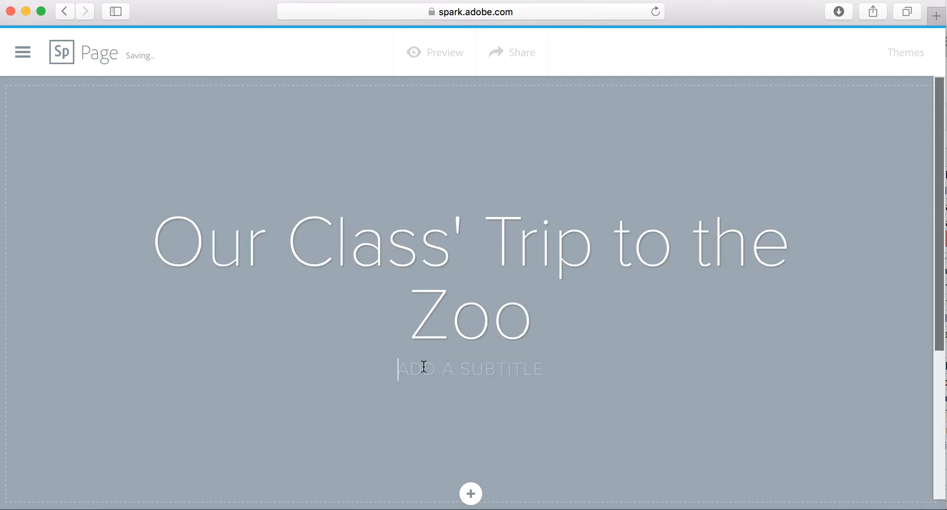
Step: Add the subtitle 'DECEMBER 2015' below the title
text(DECEM)
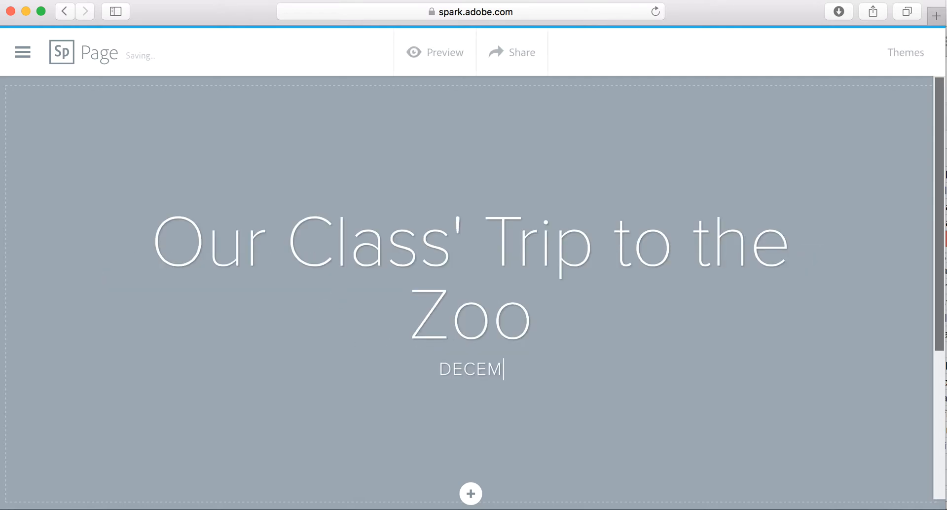
text(BER)
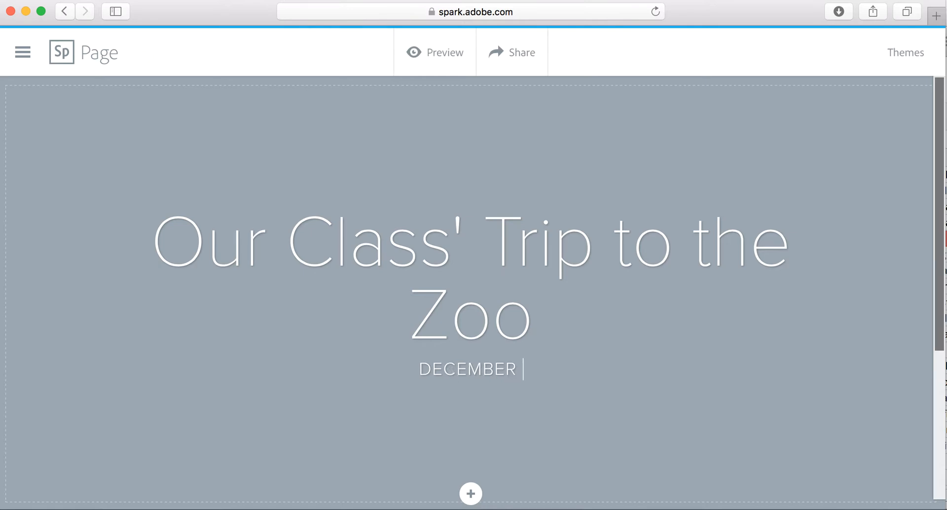
text(2015)
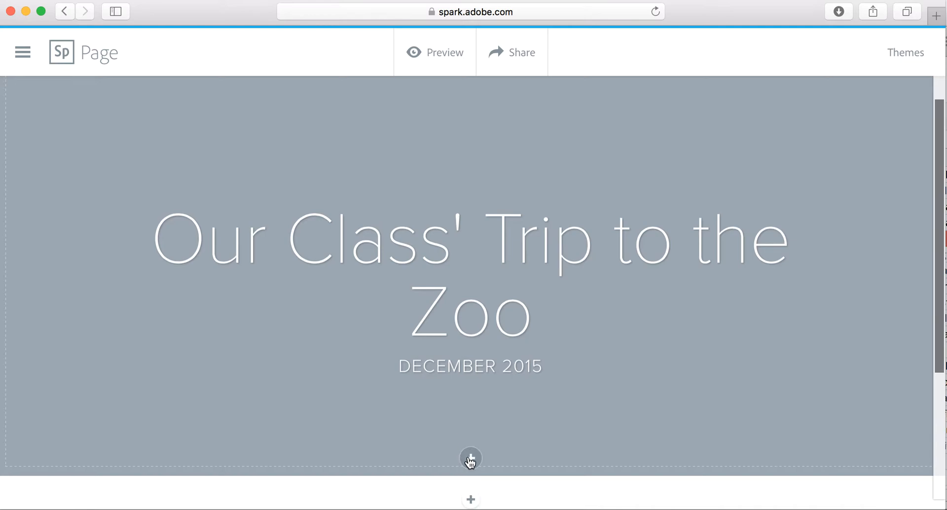
mouse_move(484, 446)
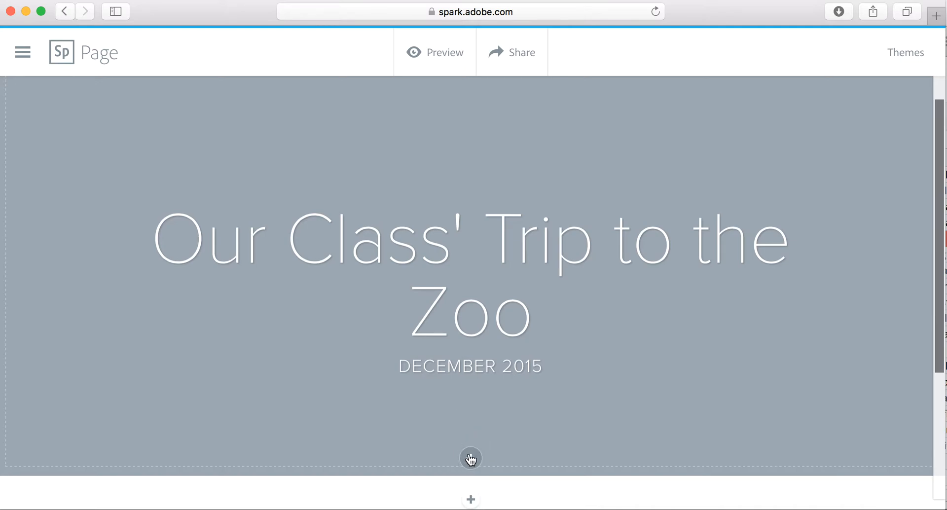
Step: Search stock photos for 'zoo' and use the two-giraffes image as the cover background
click(470, 458)
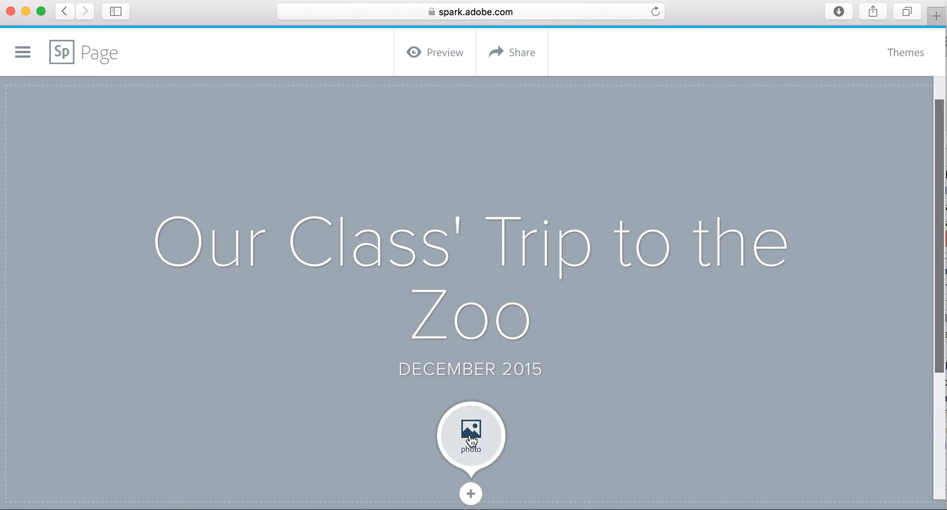
click(470, 434)
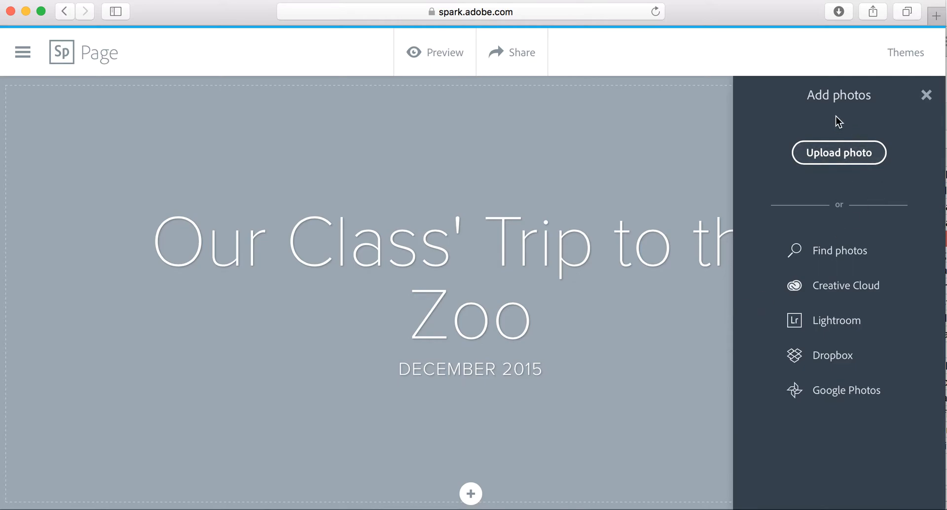
mouse_move(839, 152)
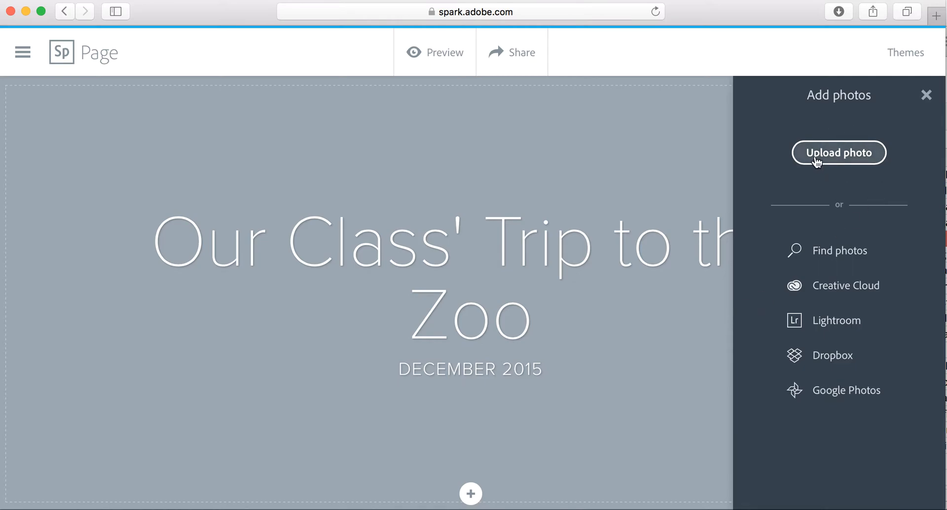
click(839, 250)
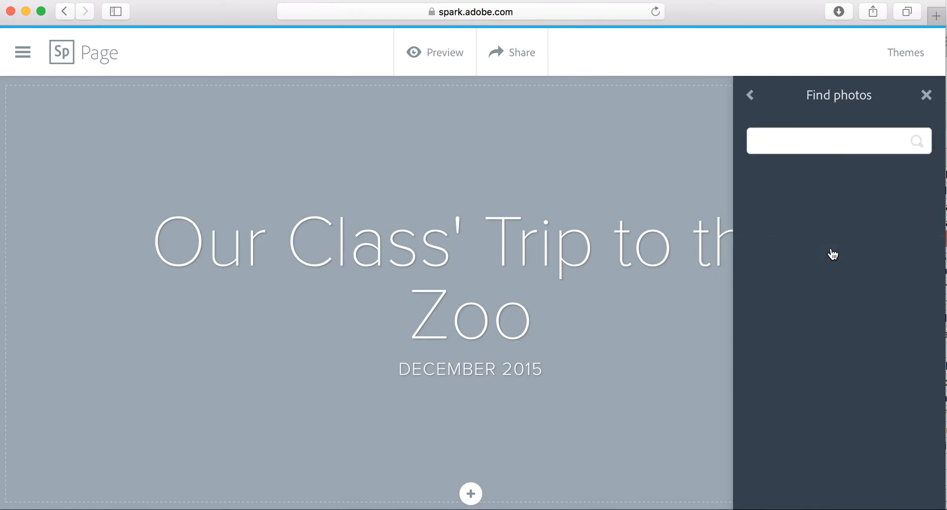
text(zoo)
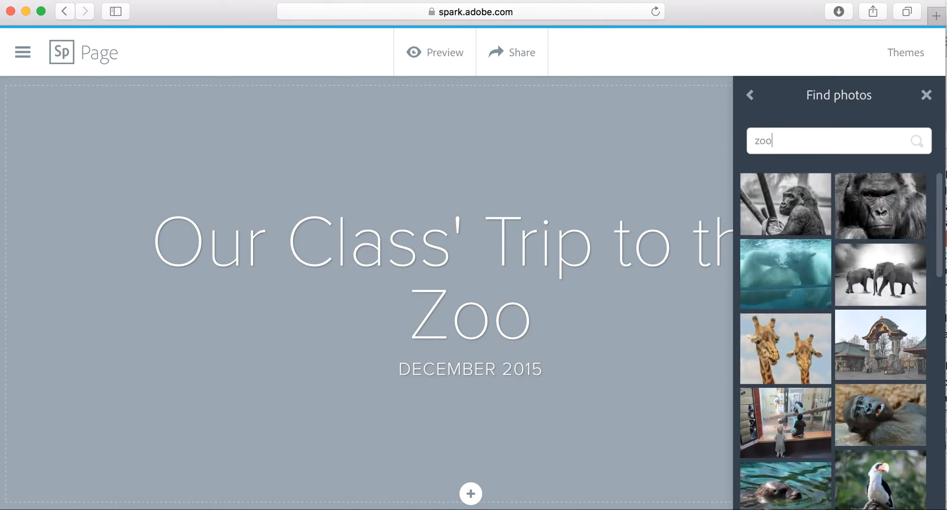
click(784, 347)
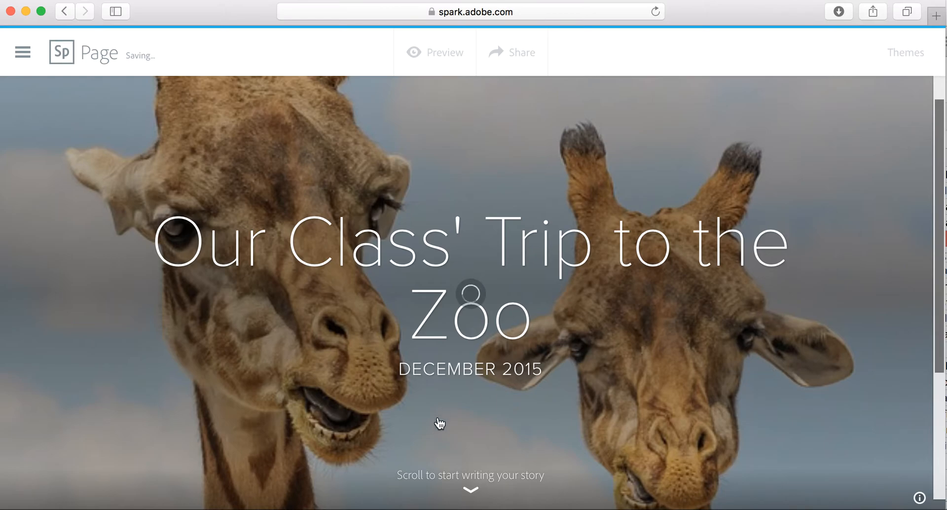
mouse_move(458, 408)
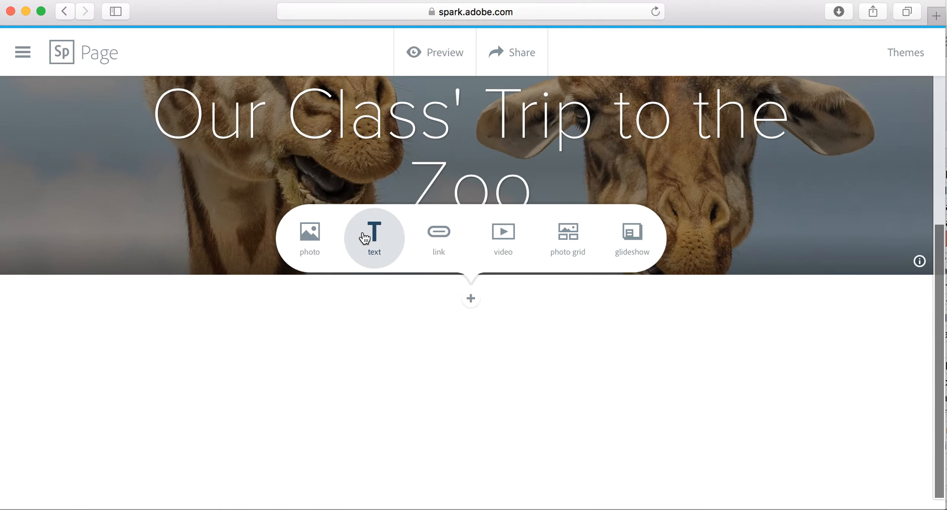
mouse_move(309, 236)
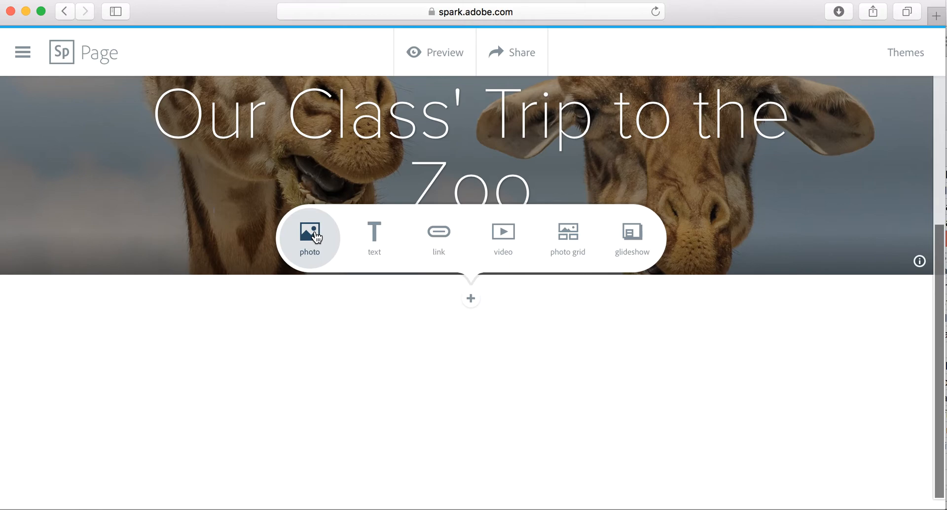
mouse_move(567, 237)
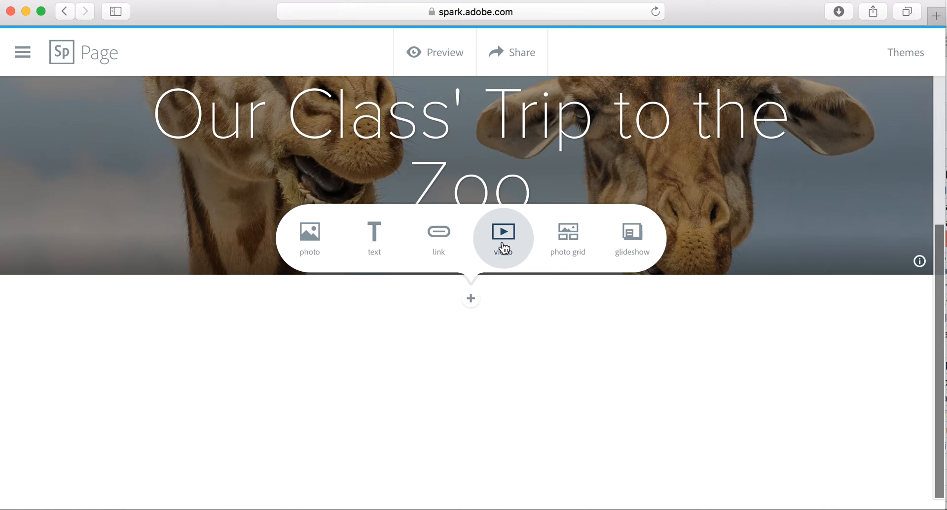
mouse_move(438, 237)
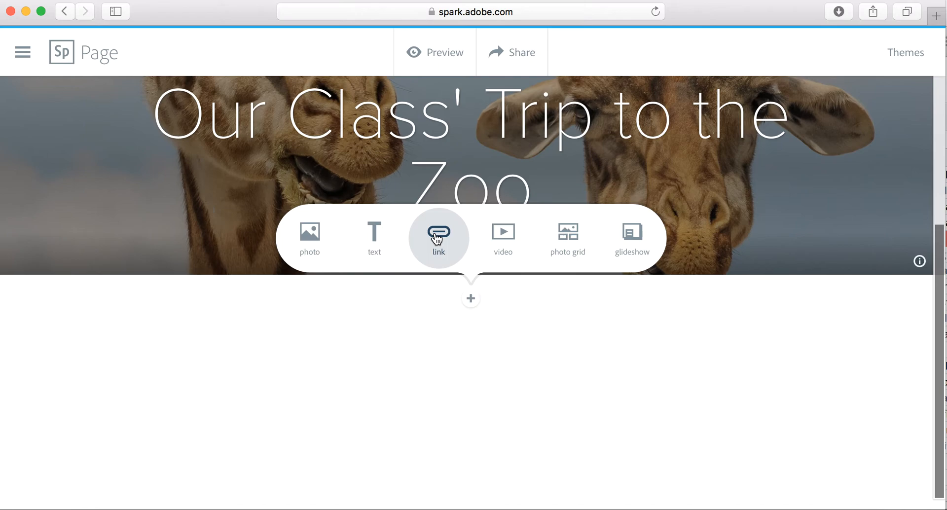
click(374, 236)
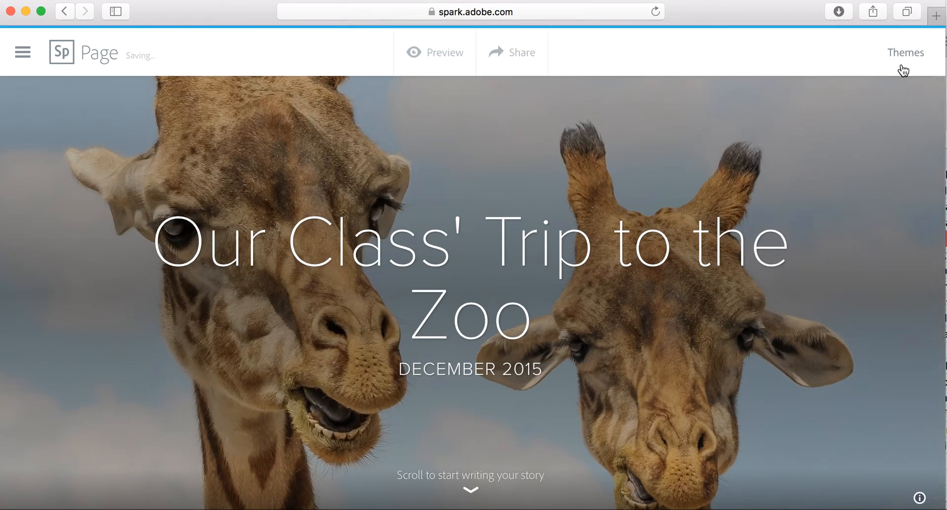
Step: Preview the Storybook and Trek themes, then apply the Baldwin theme
click(906, 53)
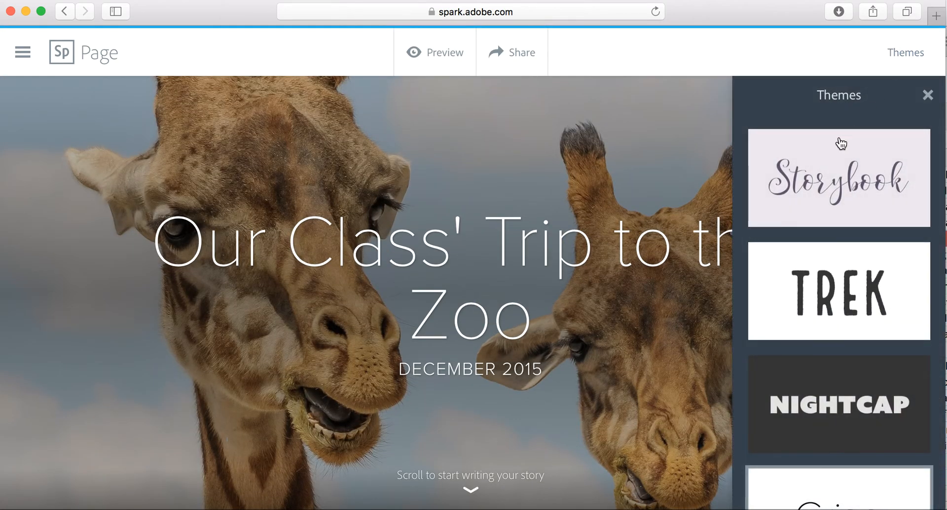
click(838, 178)
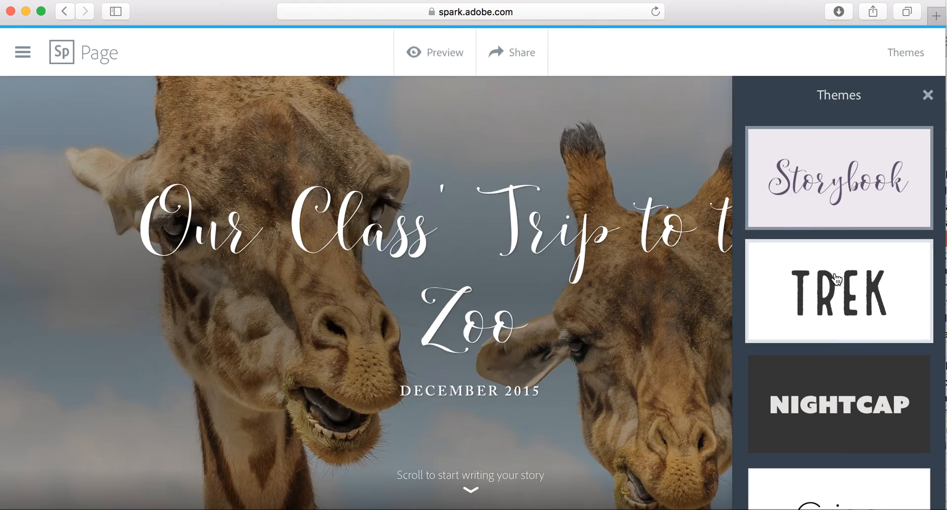
click(839, 292)
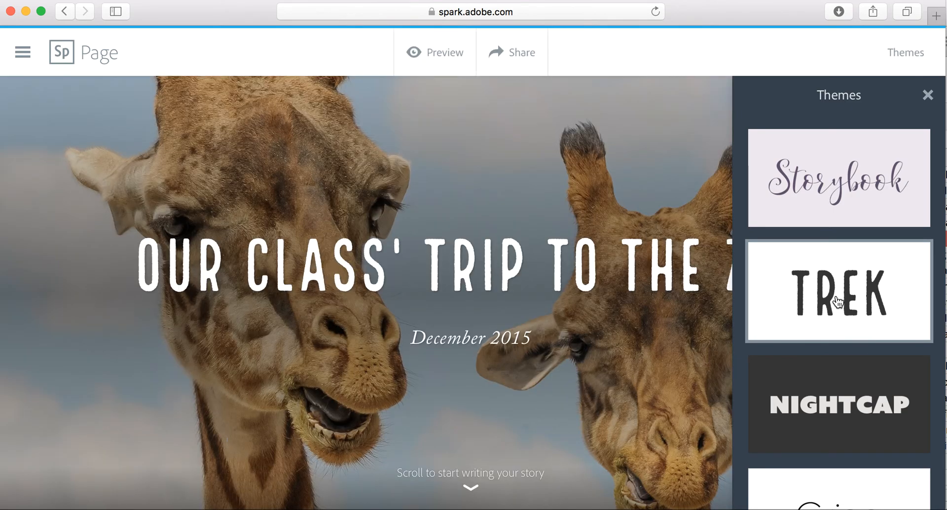
scroll(down, 3)
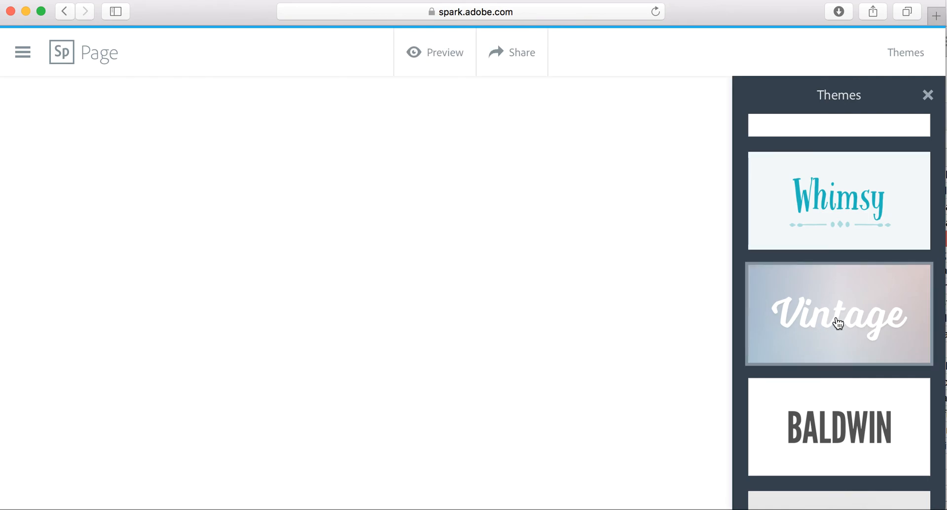
click(839, 313)
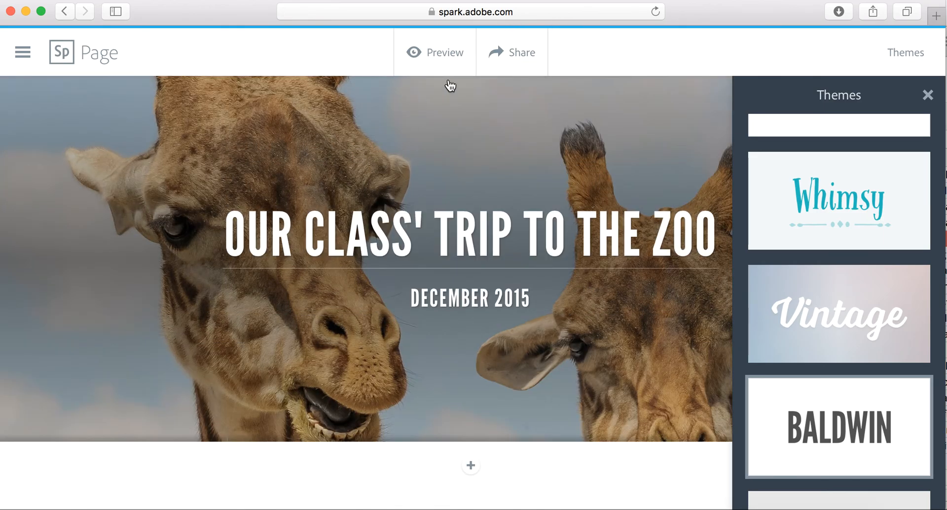
Step: Open the Share dialog for the zoo-trip page
click(511, 52)
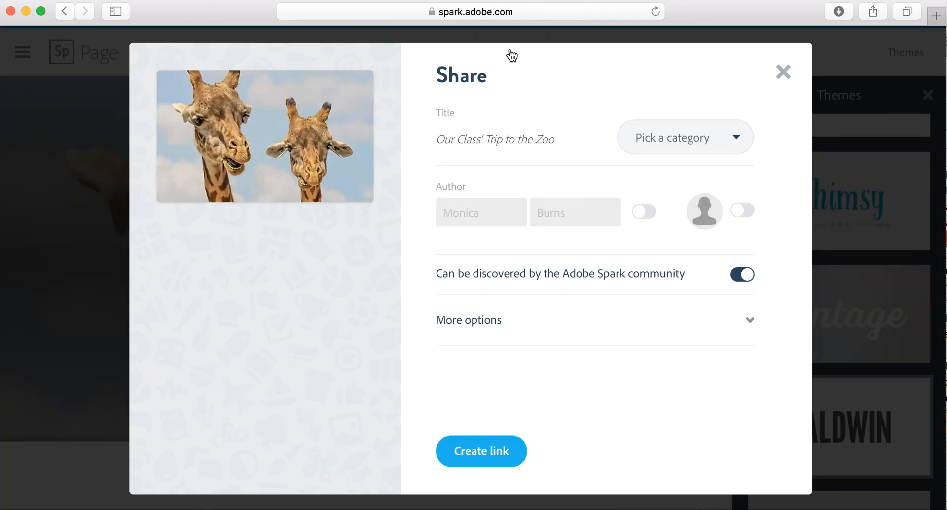
mouse_move(479, 185)
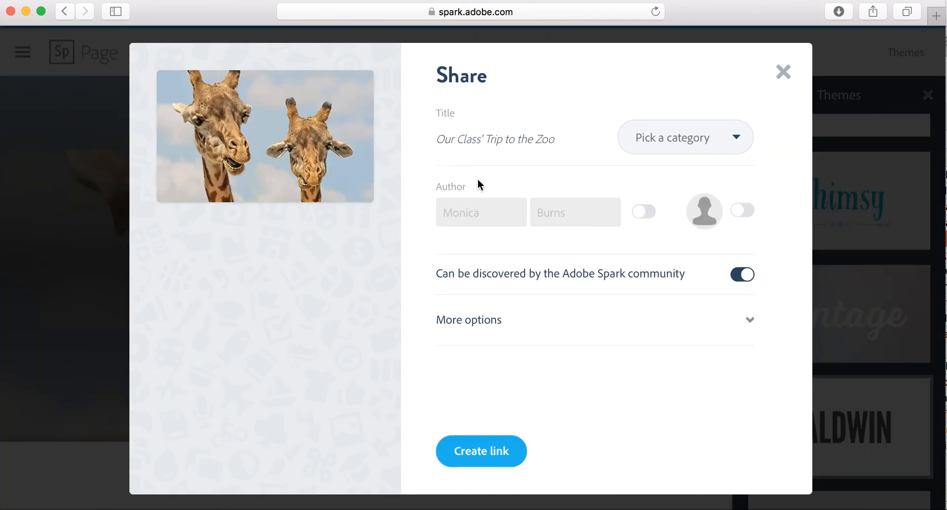
mouse_move(481, 451)
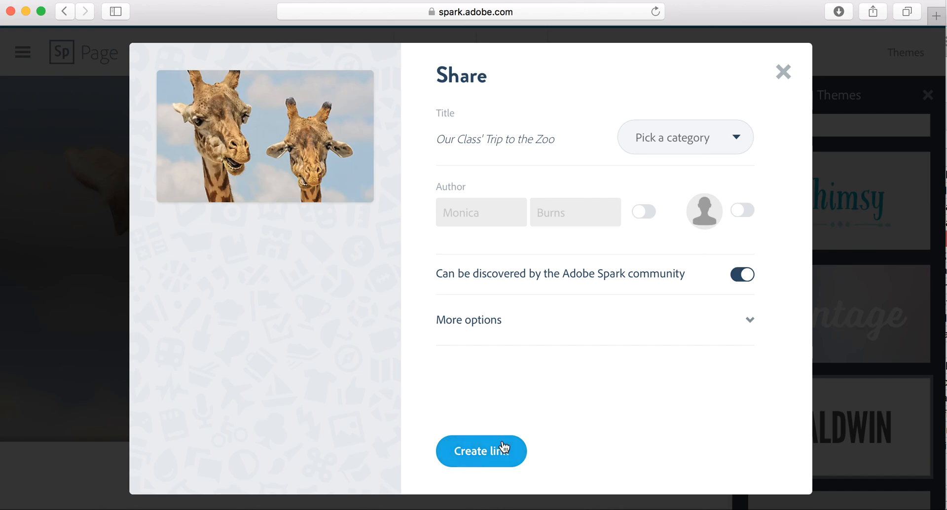
mouse_move(524, 415)
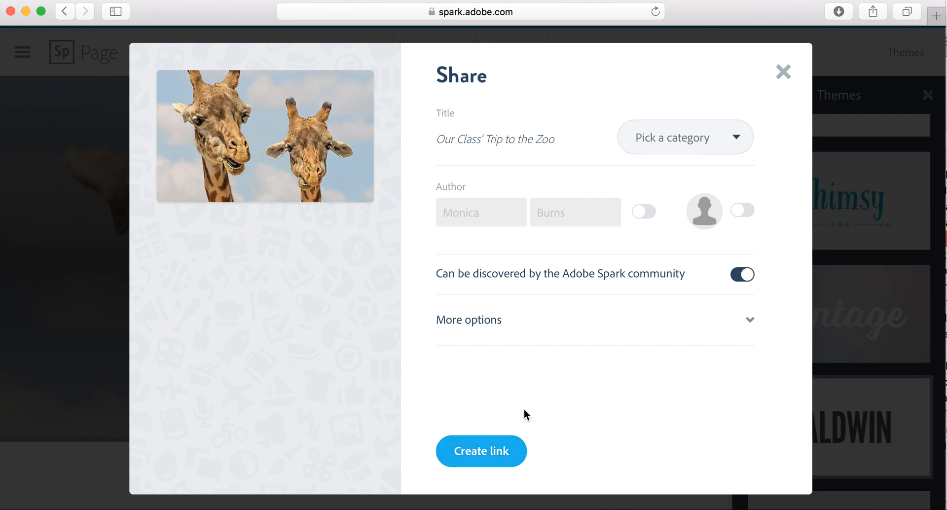
mouse_move(599, 327)
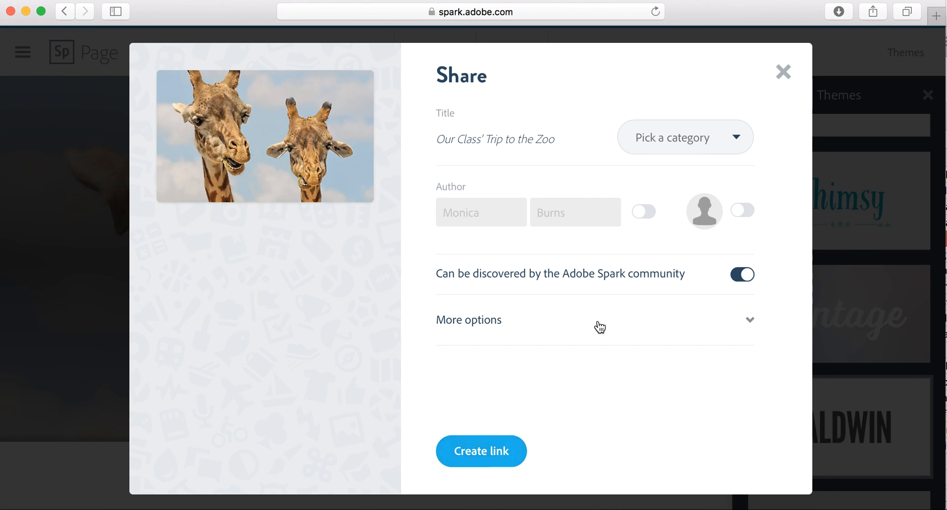